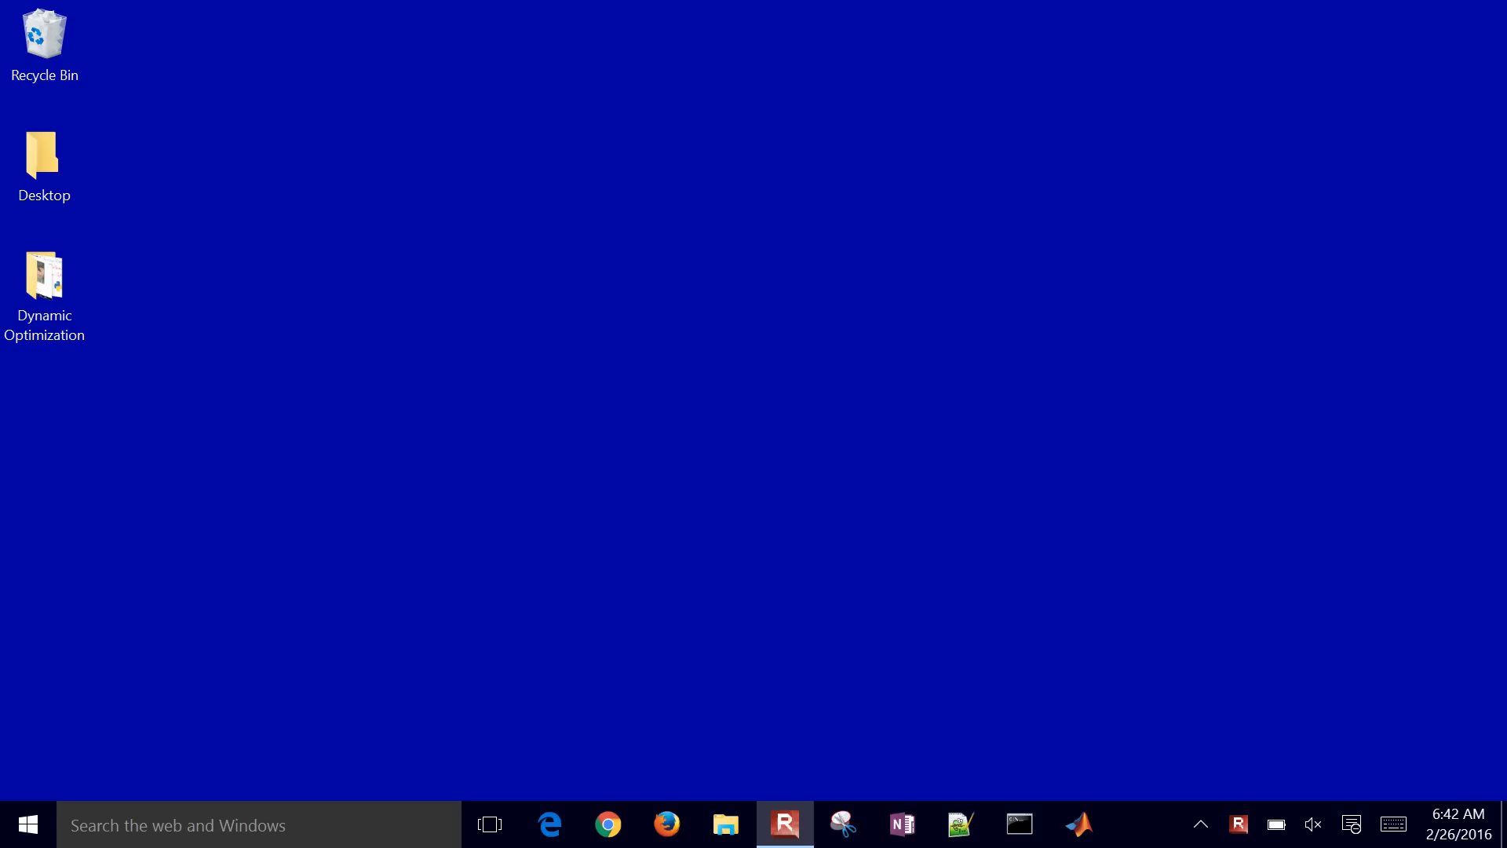
# Step: Launch MATLAB R2015a from the taskbar, which warns the license expires in 04 days
pyautogui.click(1077, 824)
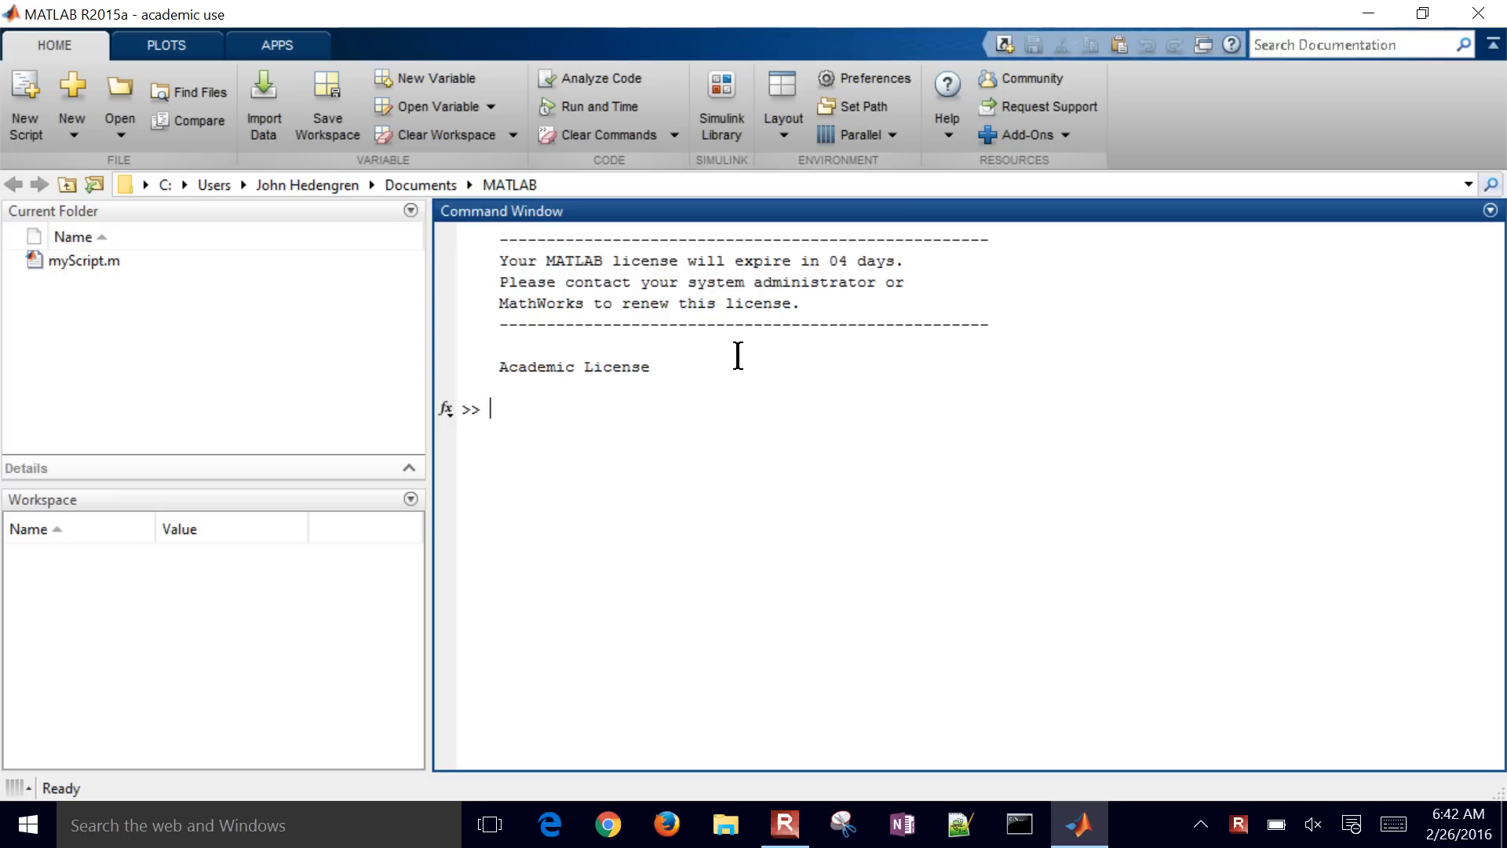
pyautogui.moveTo(915, 213)
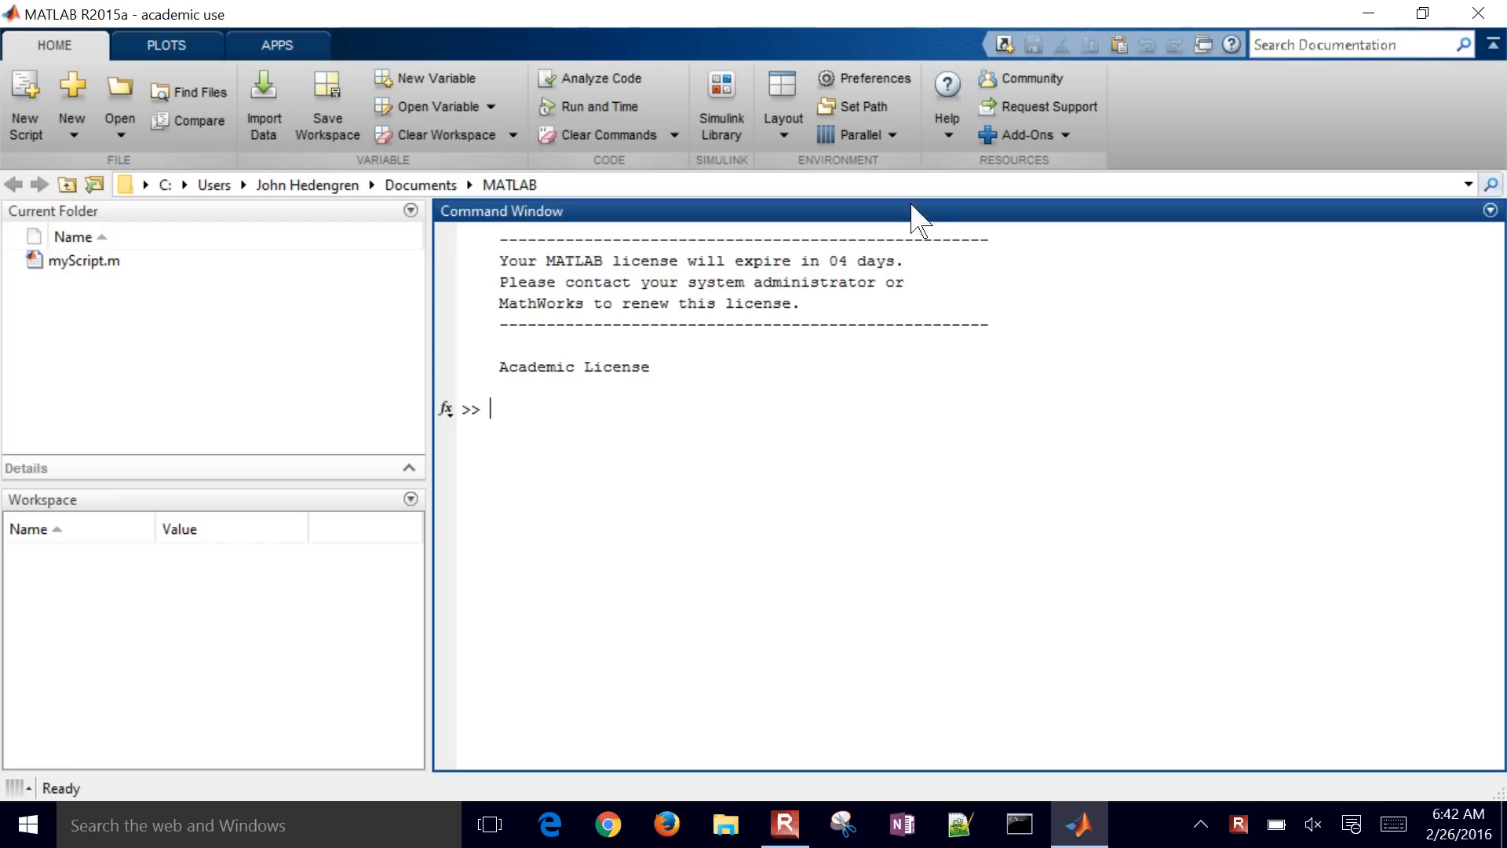
# Step: Reach Update Current Licenses via Help > Licensing, listing the Total Academic Headcount Campus license
pyautogui.click(945, 101)
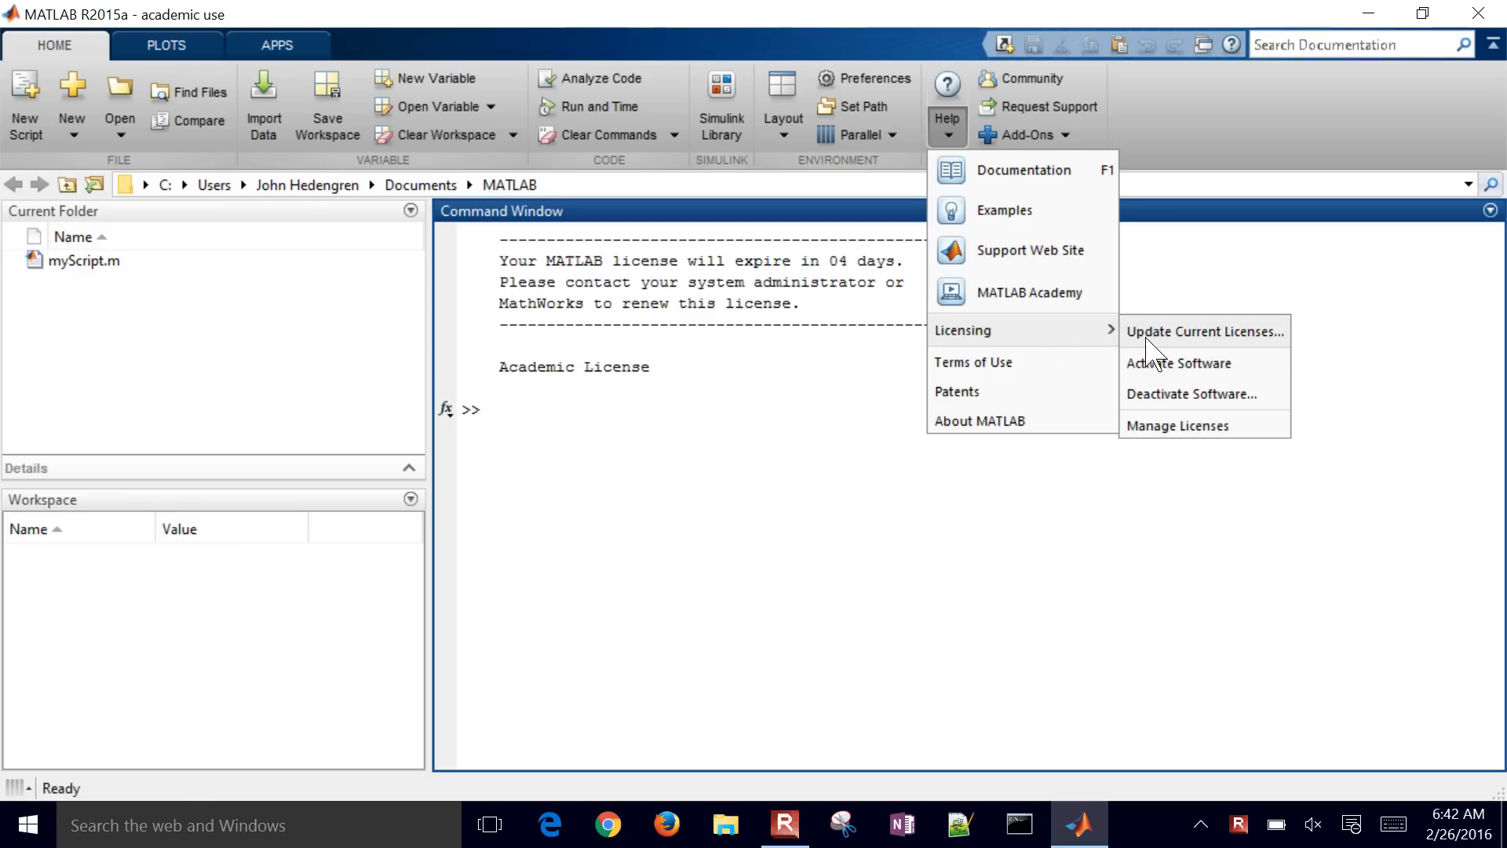
pyautogui.click(1203, 331)
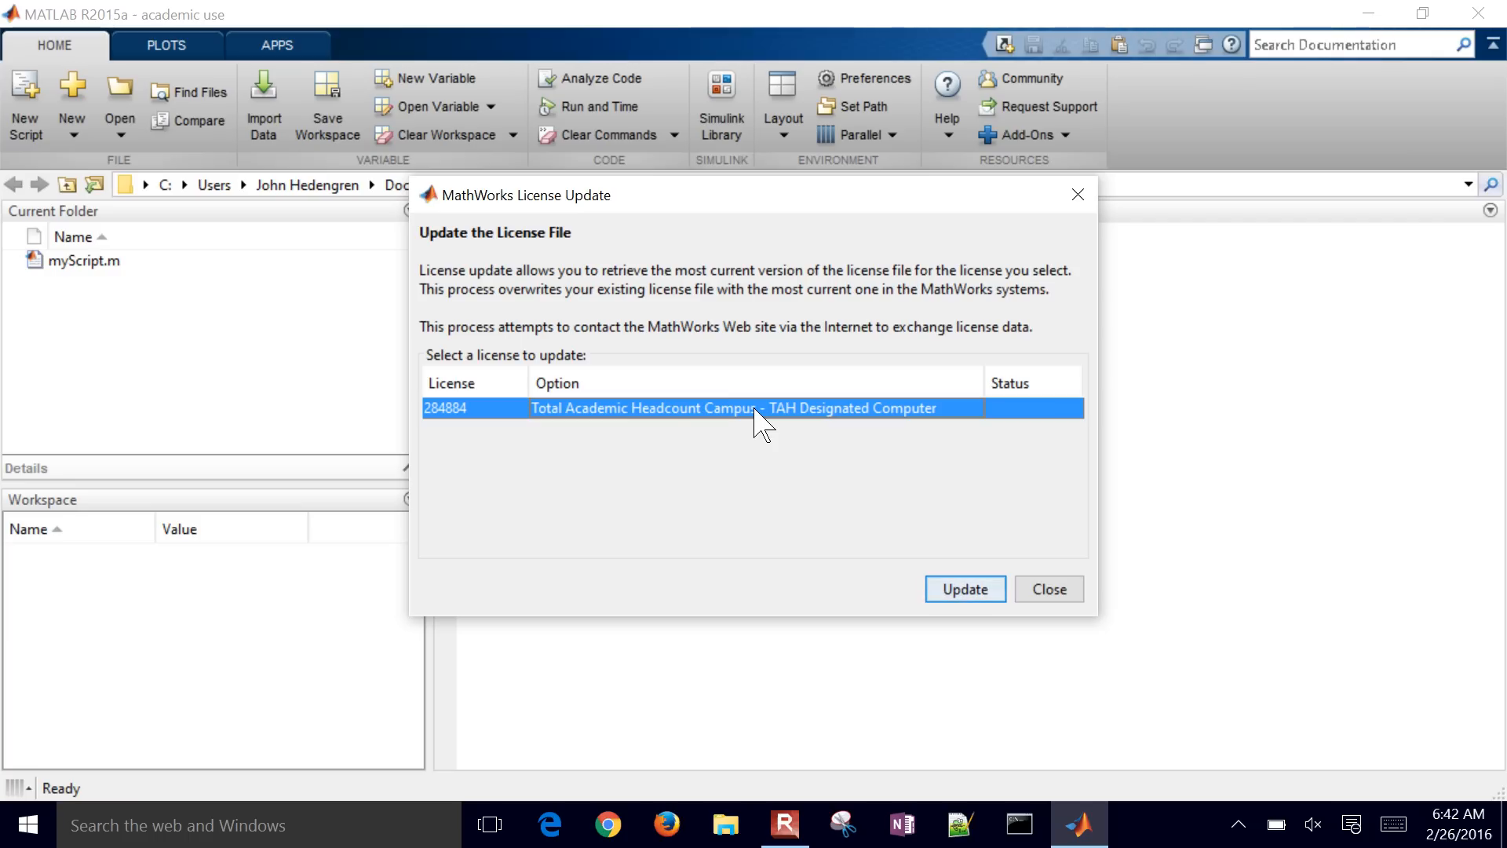
# Step: Update the campus license file, confirming the overwrite, so its status reads Updated
pyautogui.click(966, 589)
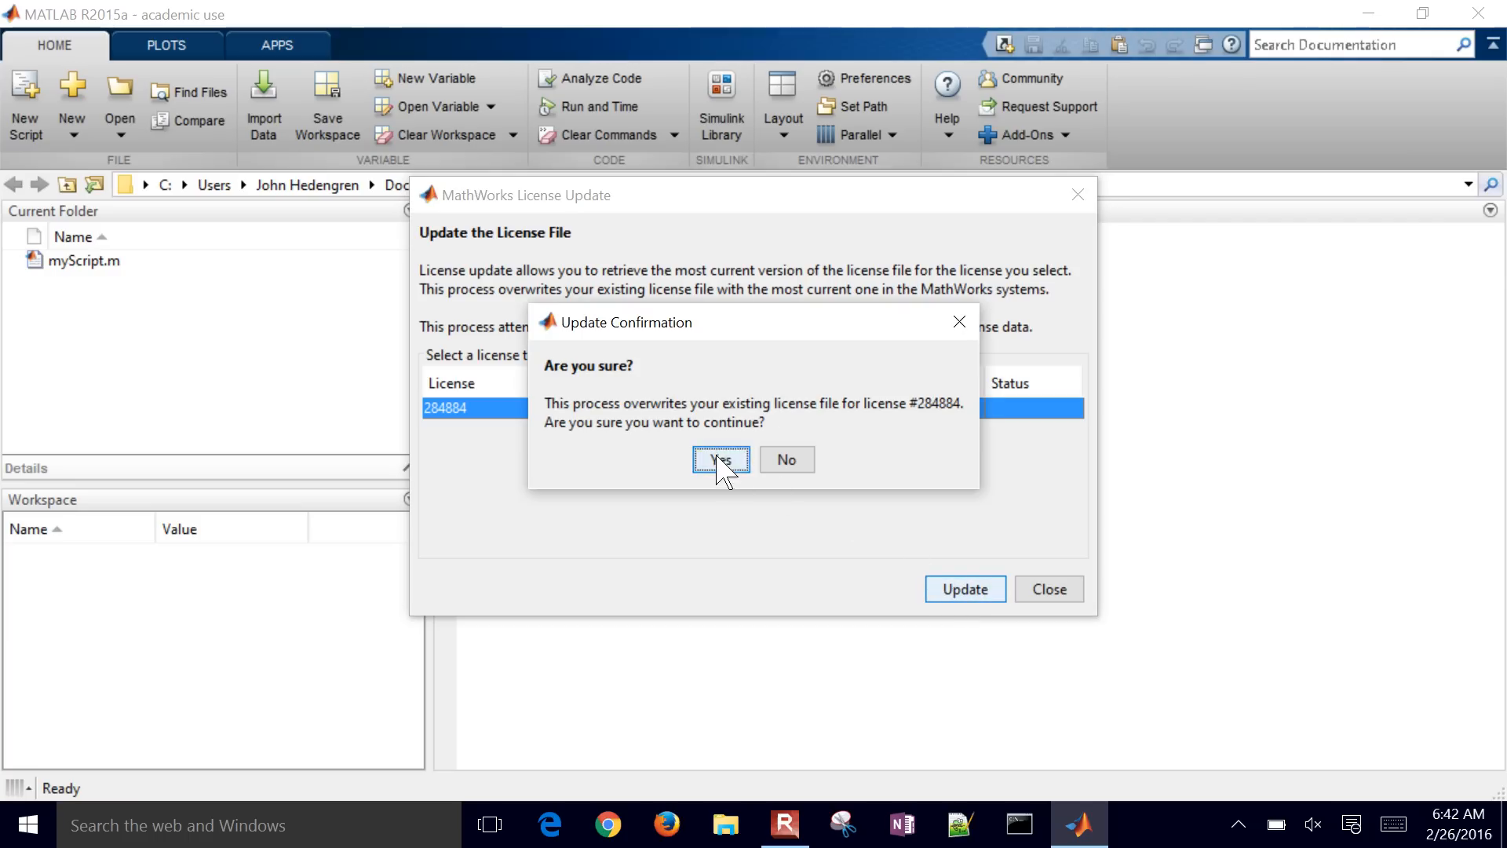
pyautogui.click(721, 460)
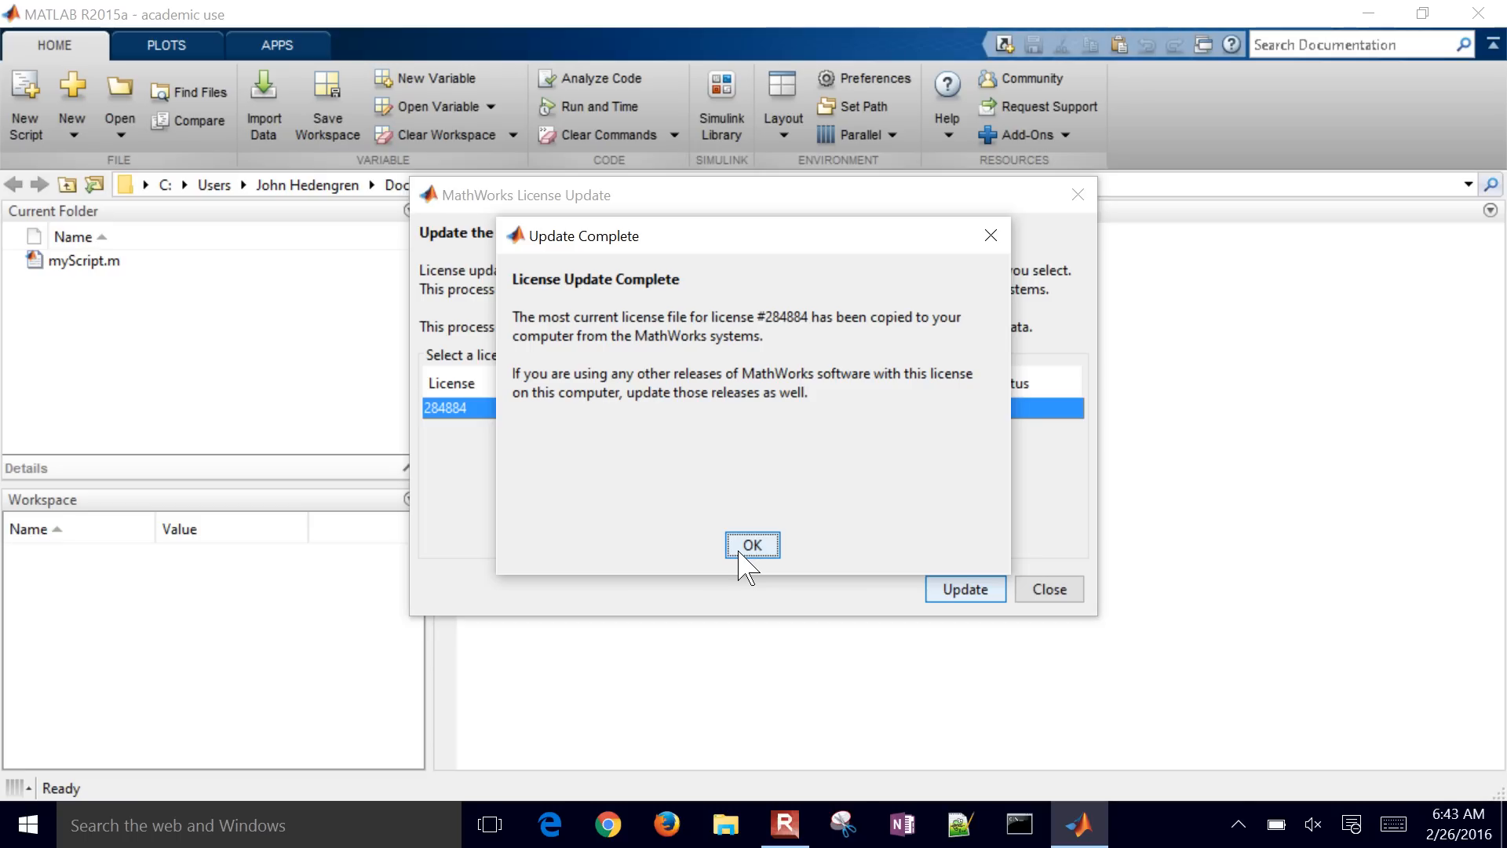
pyautogui.click(752, 545)
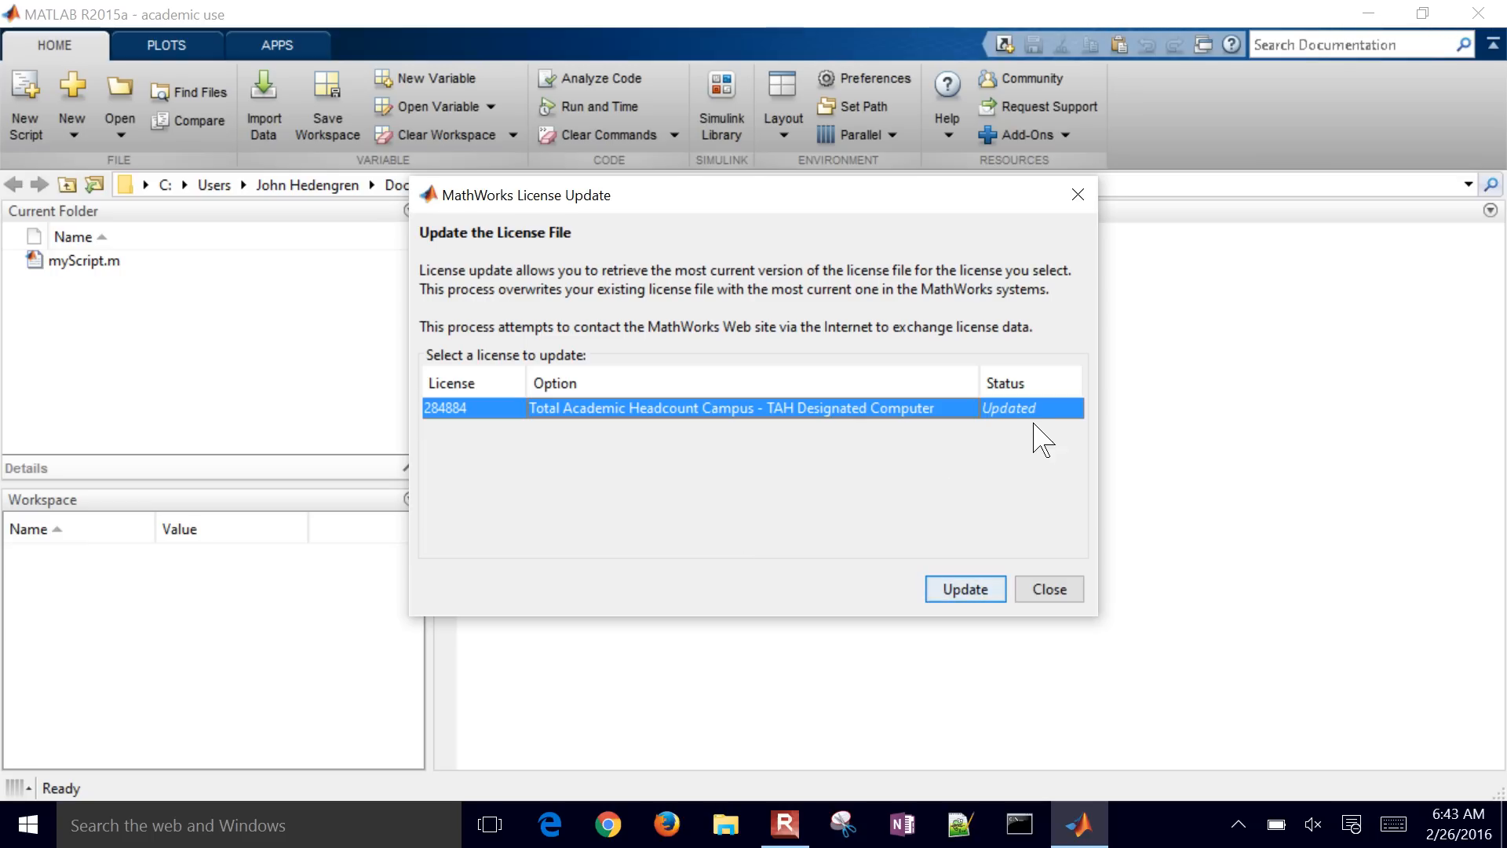
pyautogui.moveTo(1049, 589)
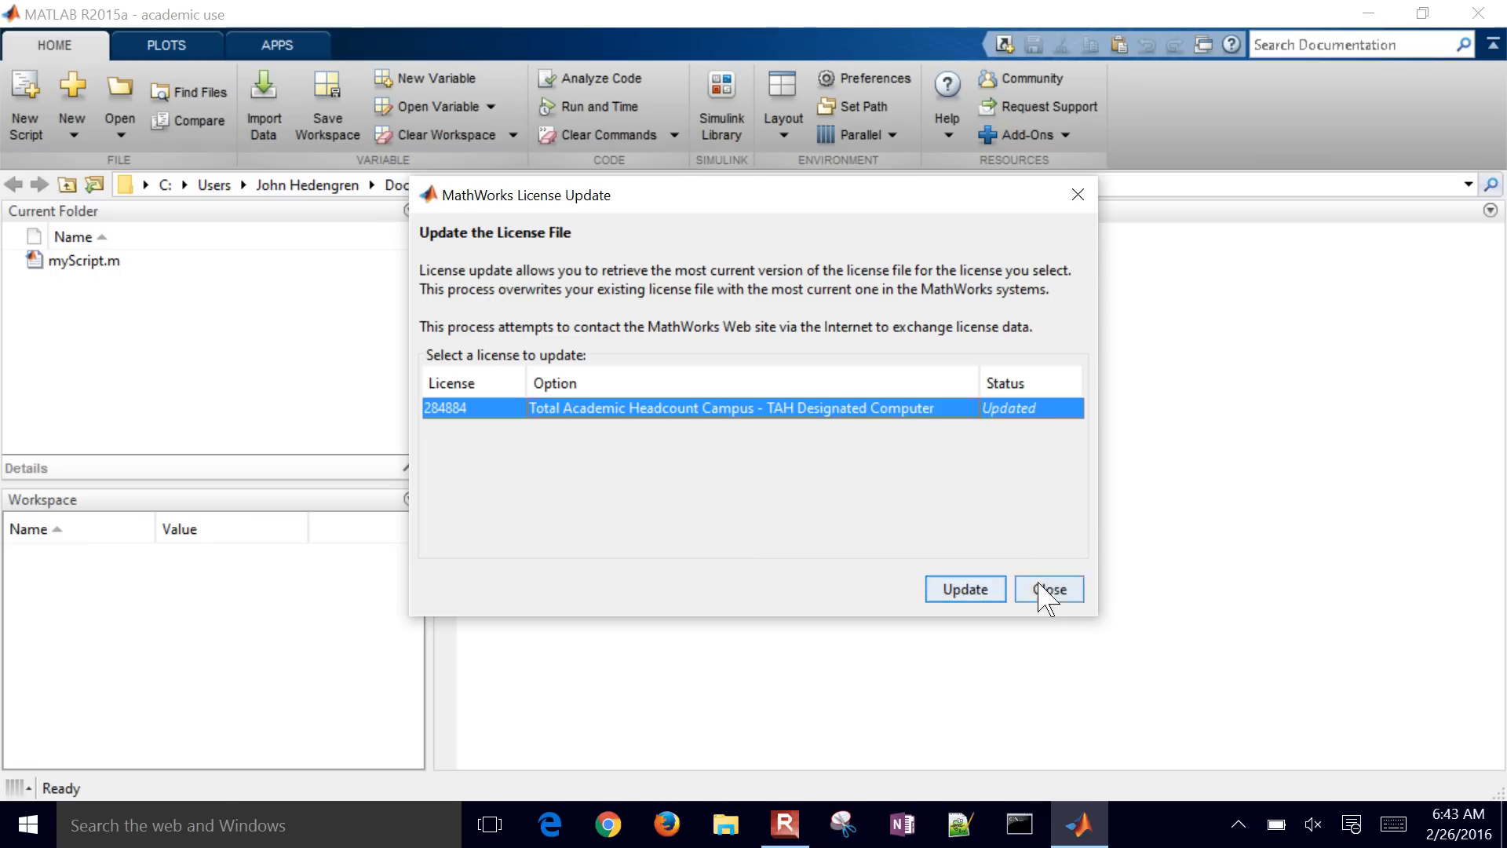
# Step: Close the License Update dialog and acknowledge the Restart Required notice, exiting MATLAB
pyautogui.click(1047, 589)
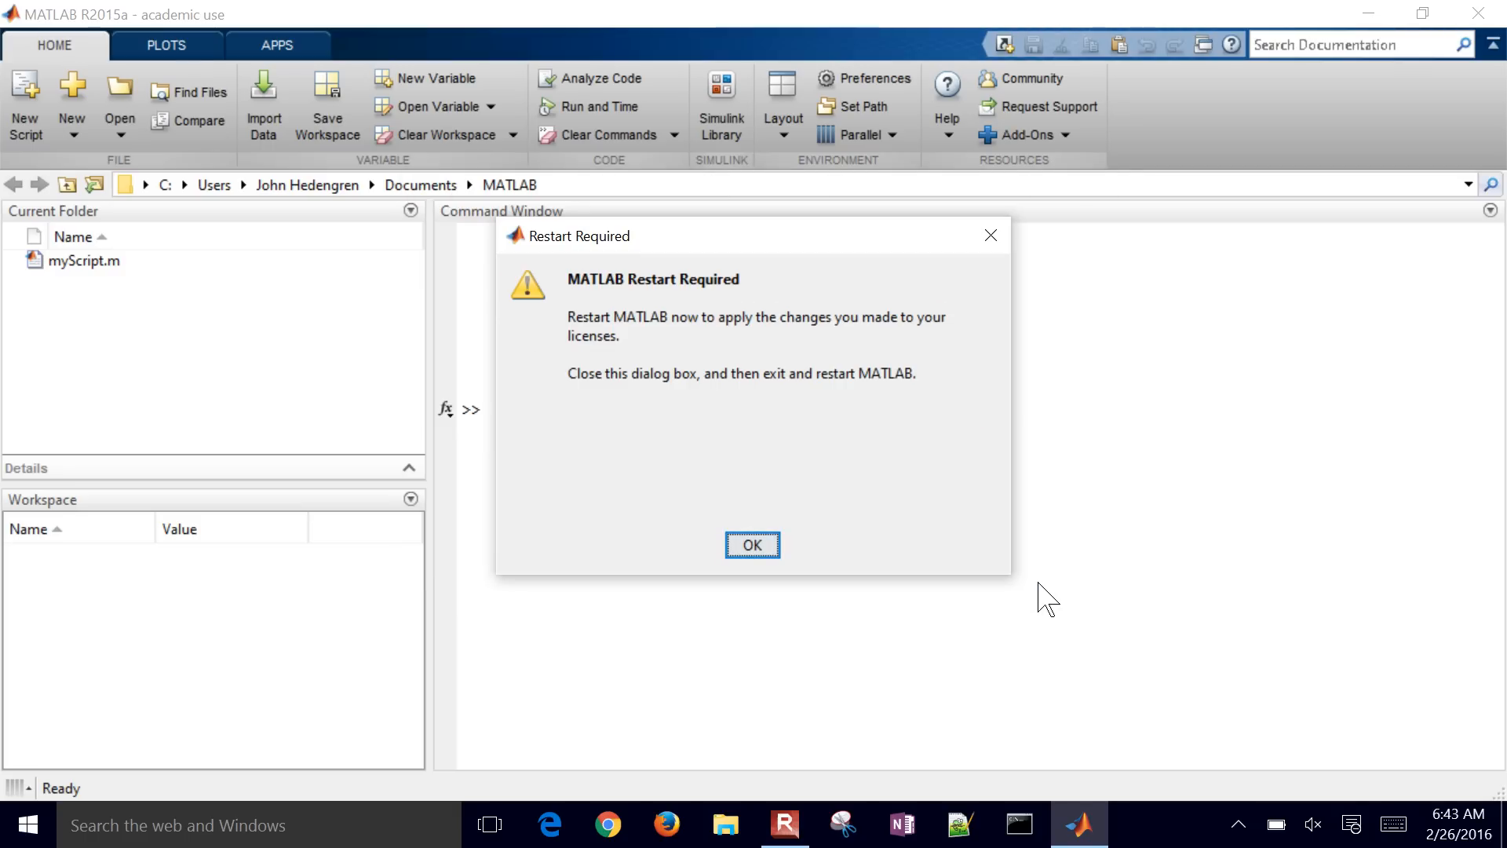
pyautogui.moveTo(802, 251)
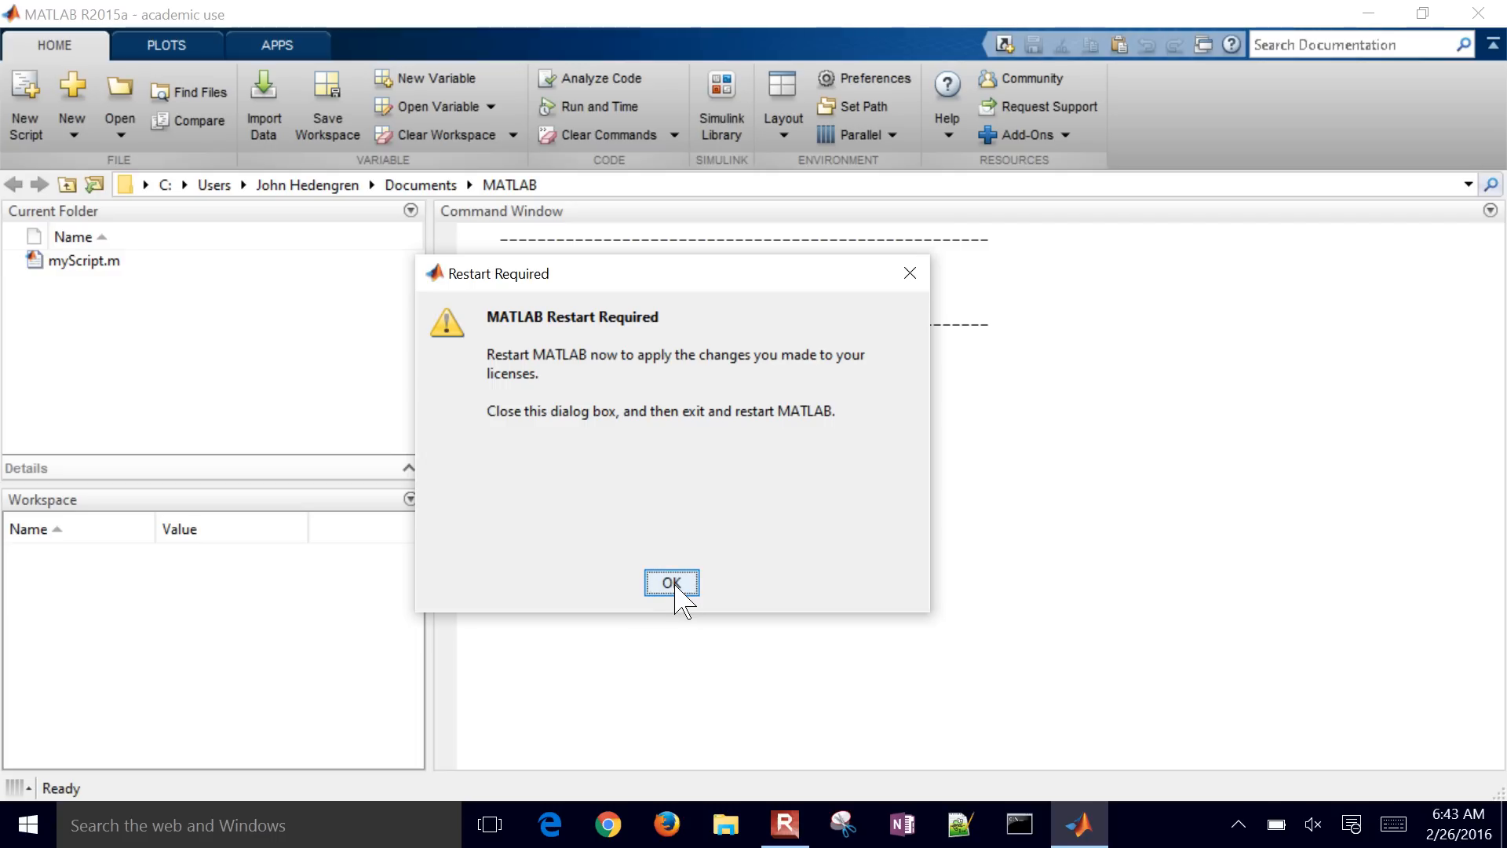
pyautogui.click(670, 584)
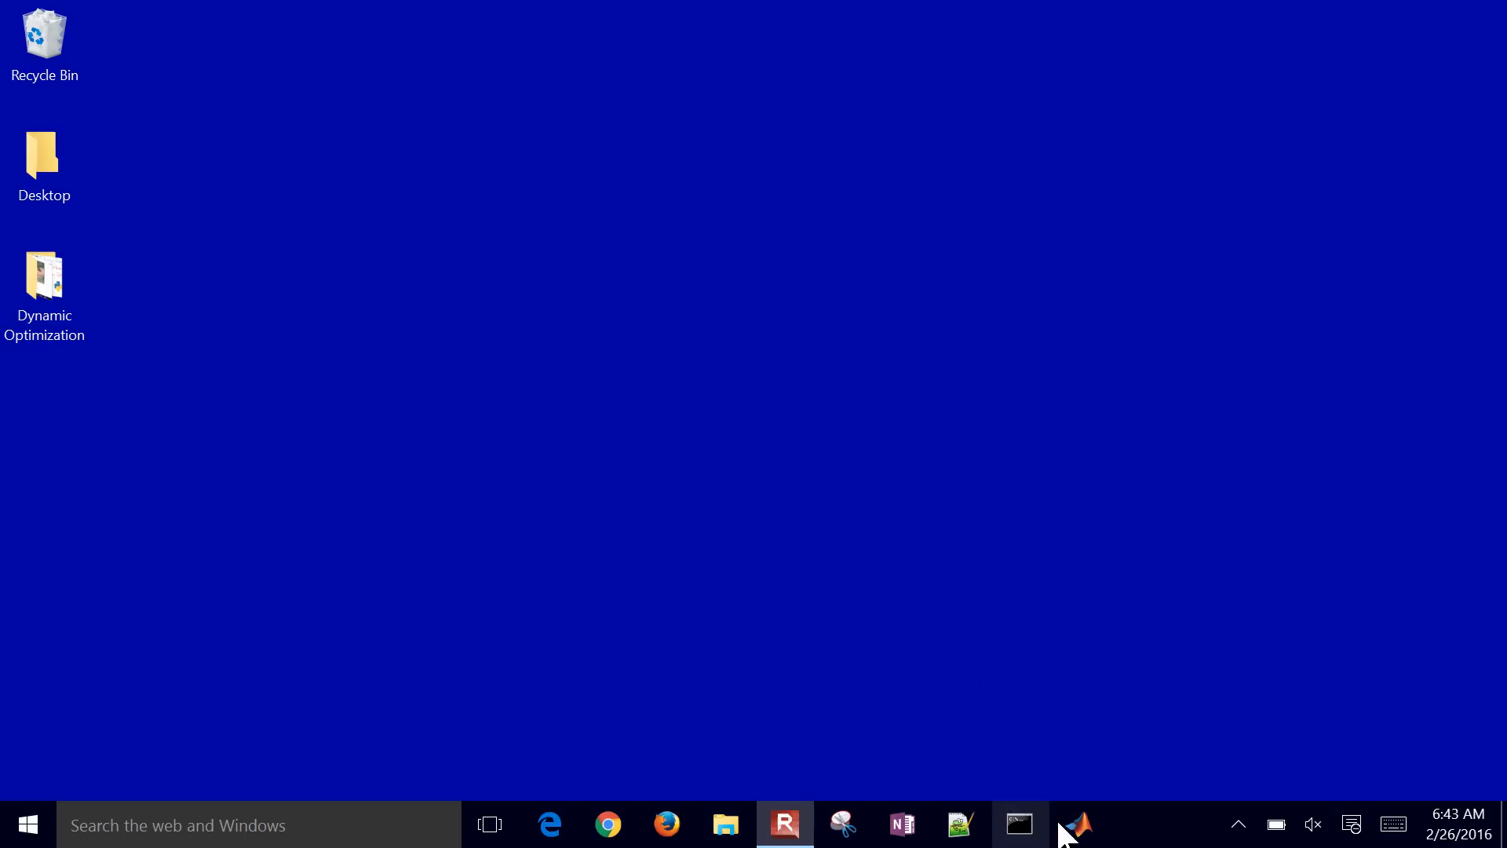
# Step: Relaunch MATLAB from the taskbar so it reports an Academic License without the expiry warning
pyautogui.click(1075, 824)
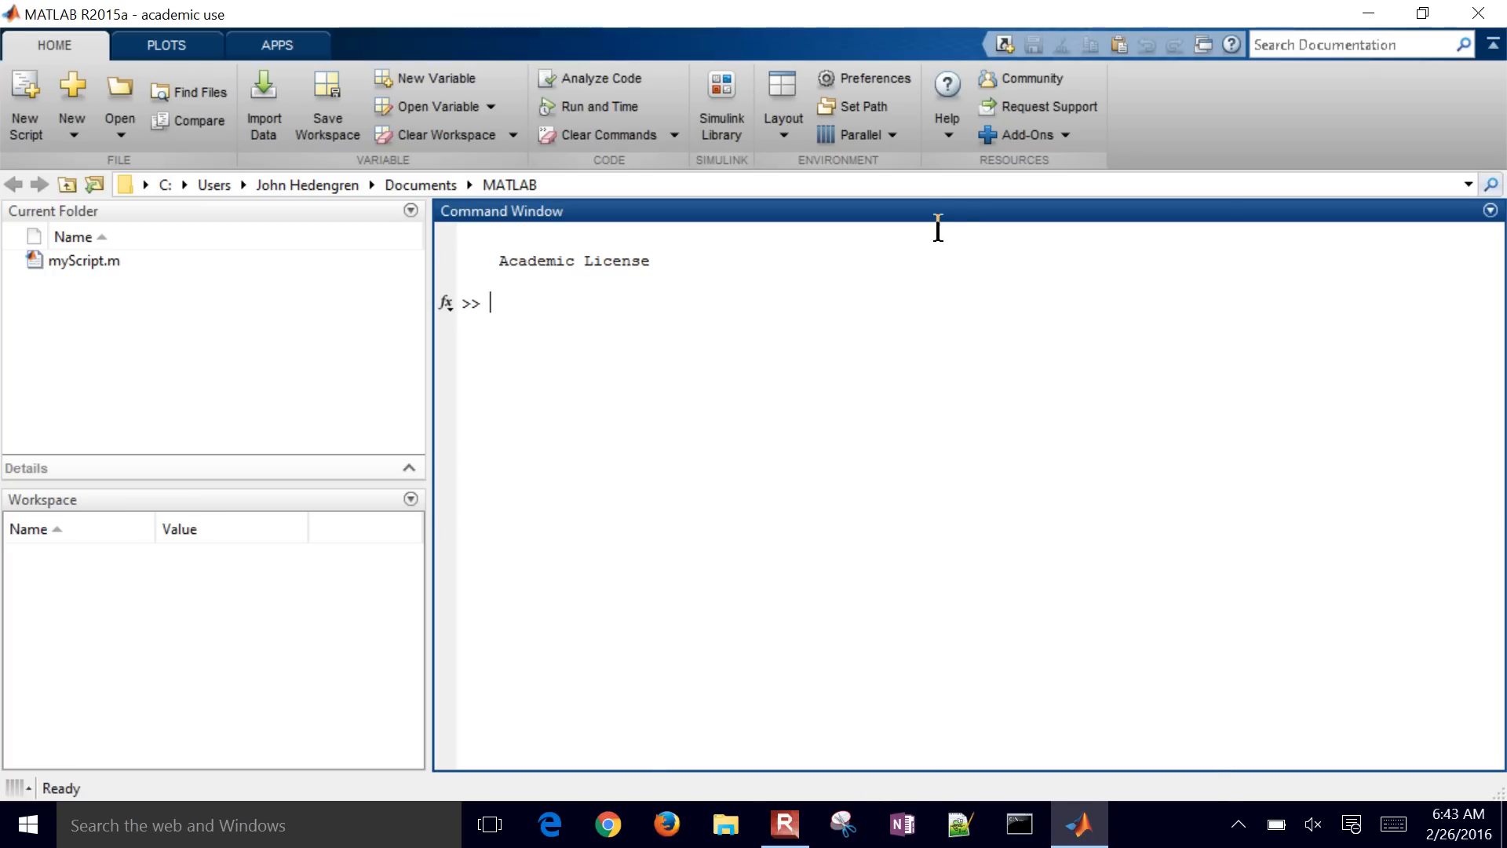
pyautogui.click(945, 108)
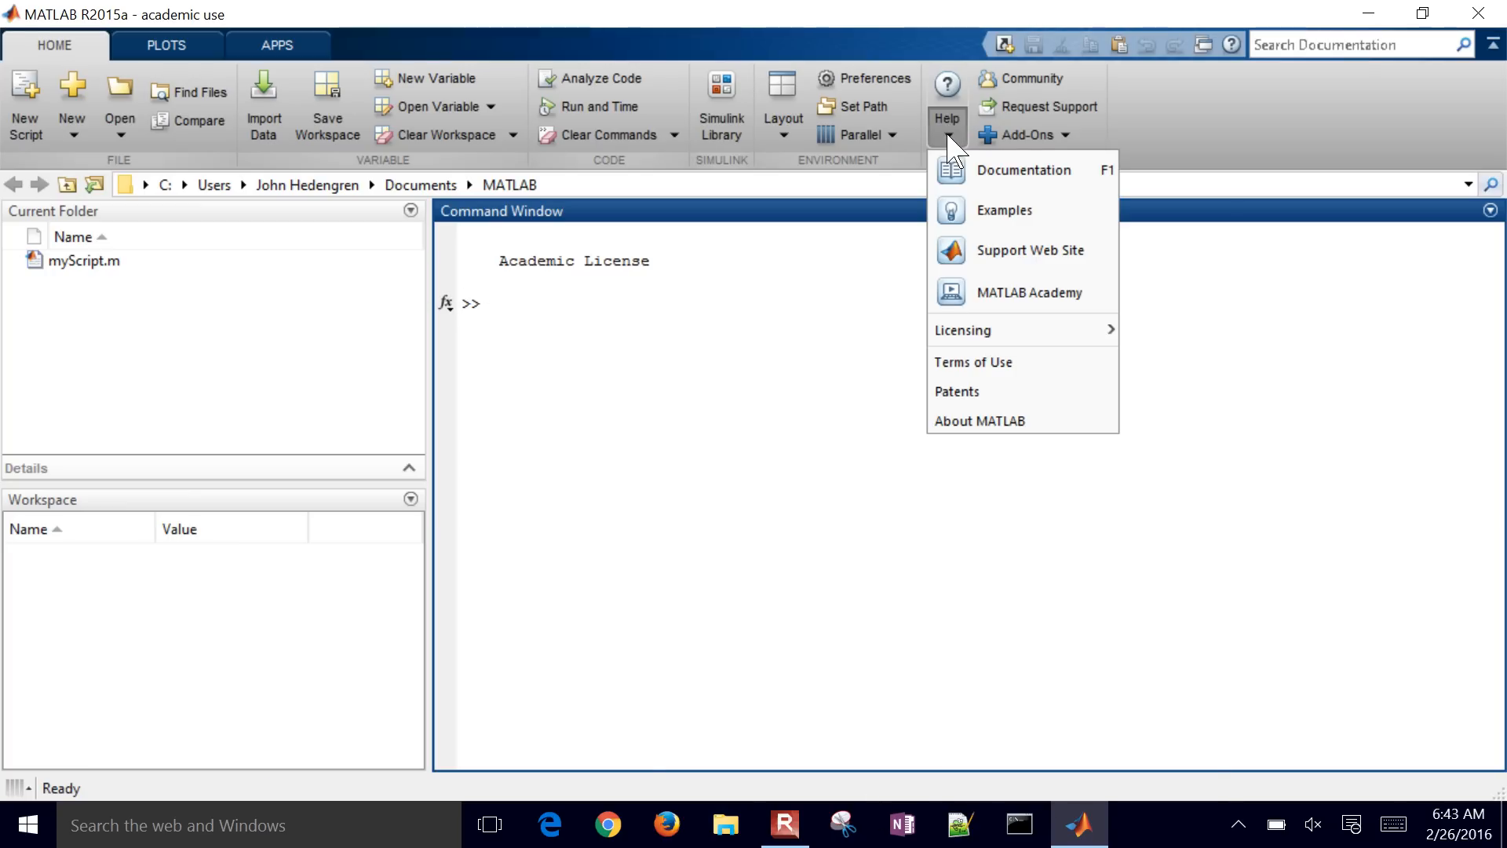
pyautogui.moveTo(961, 330)
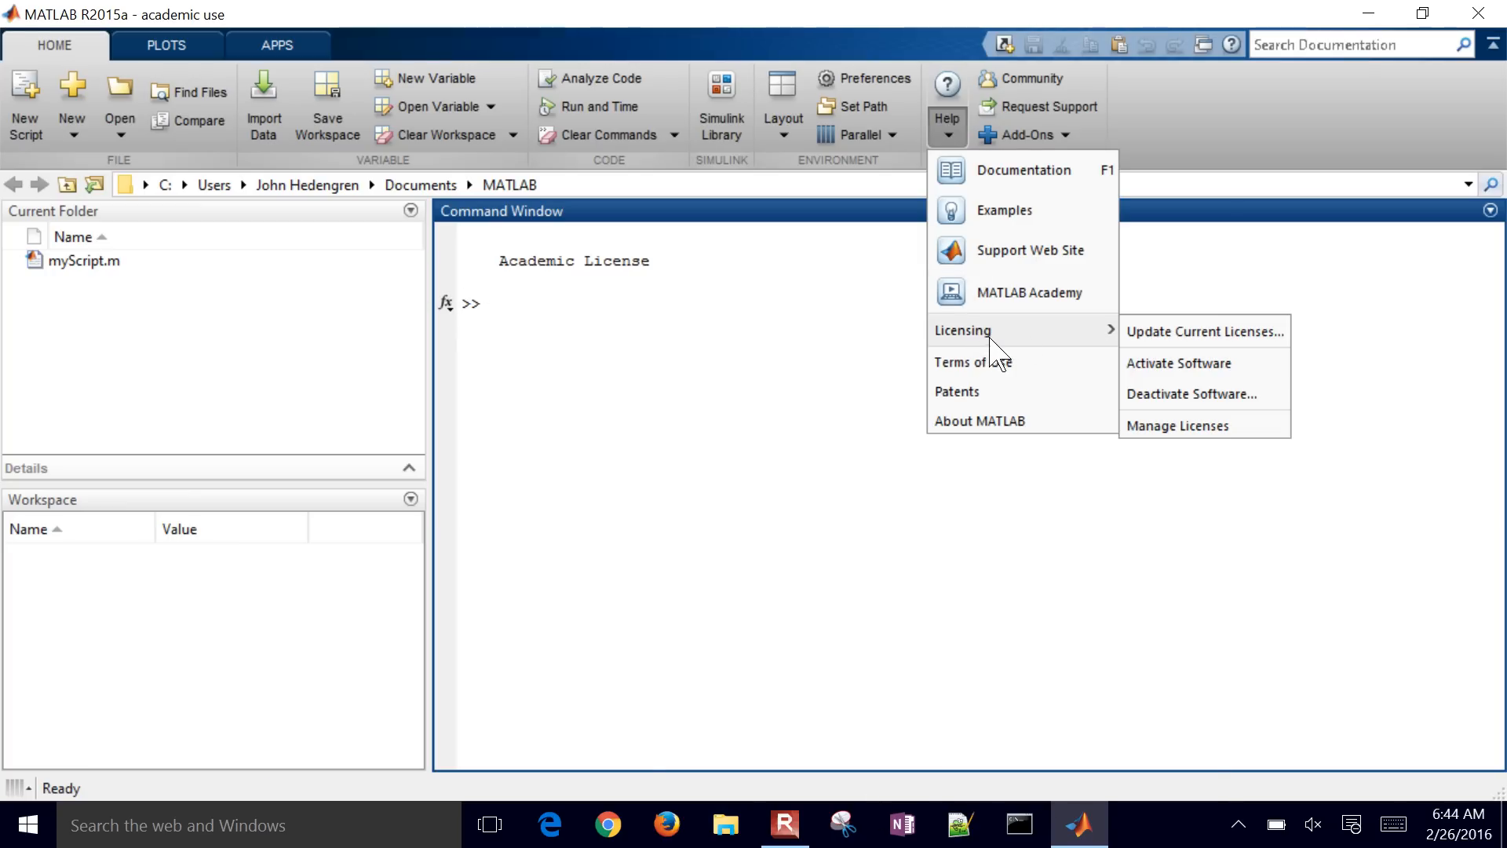
pyautogui.moveTo(1179, 363)
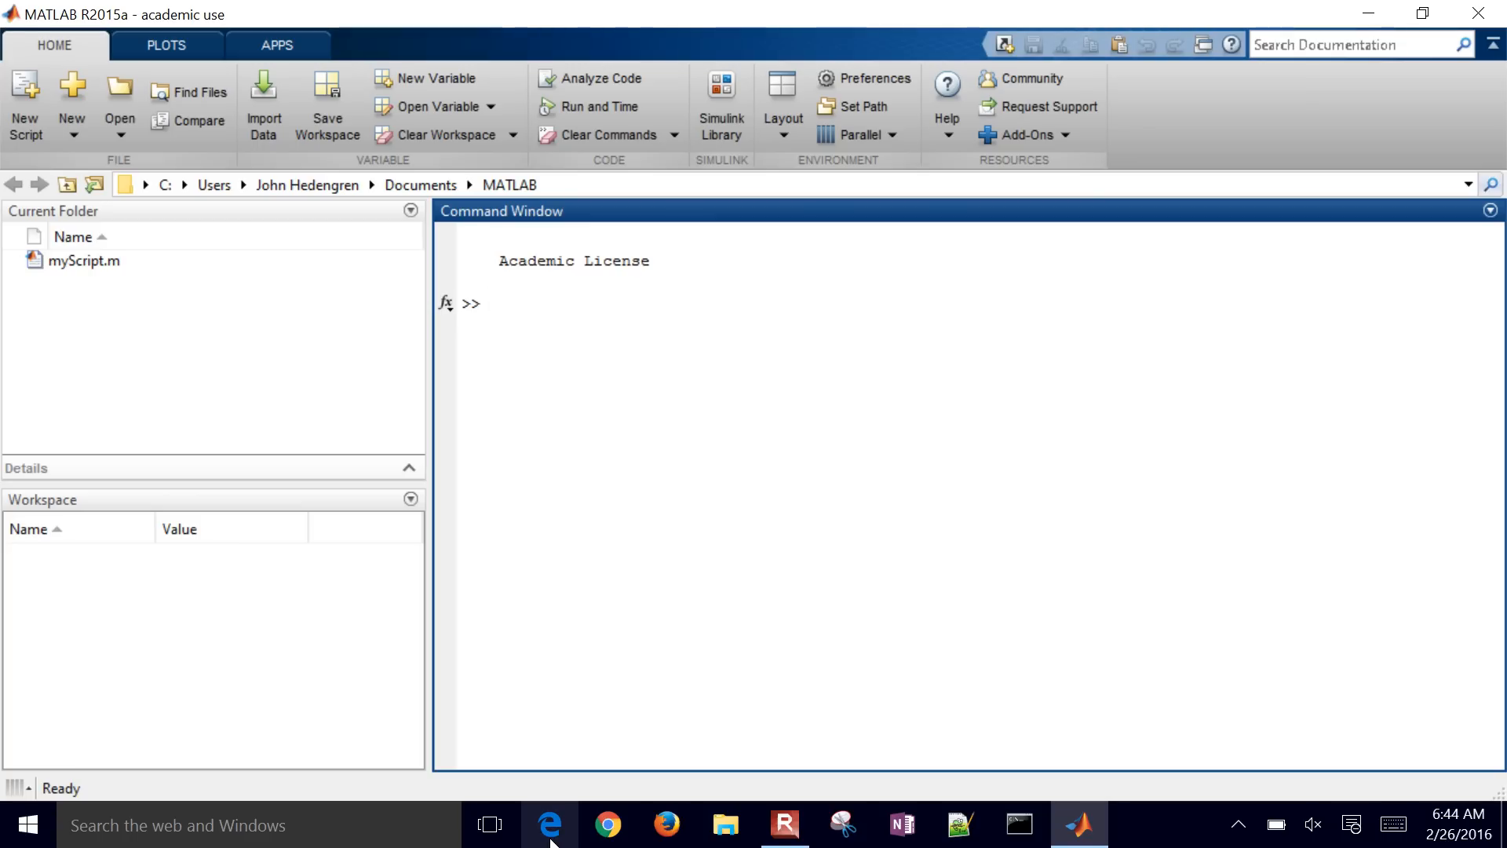
# Step: Browse in Edge to the apmonitor.com Introduction to Python for Engineers page with its Install Python option
pyautogui.click(548, 825)
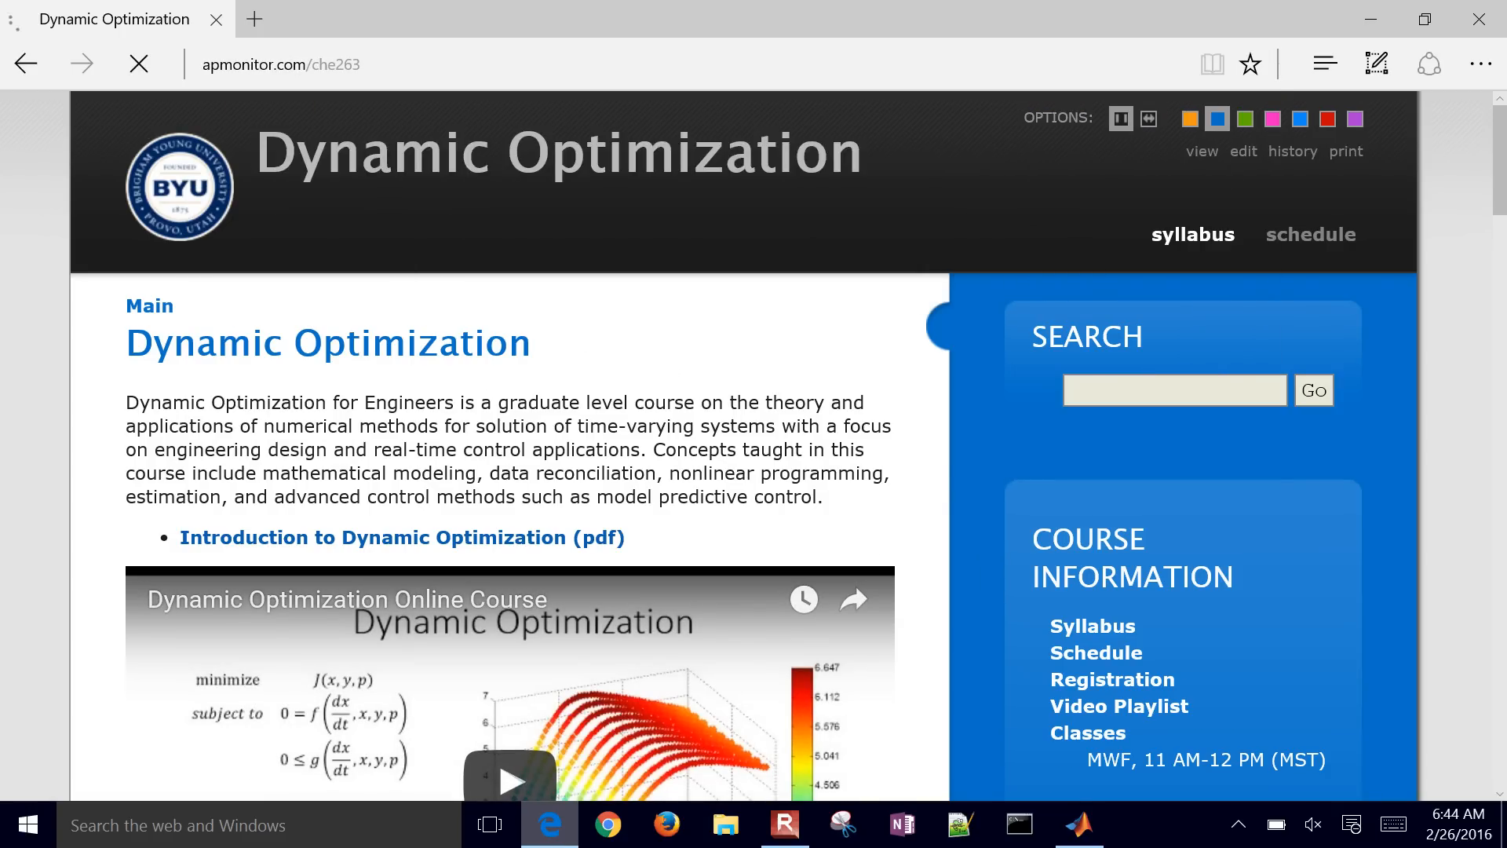
pyautogui.click(1192, 234)
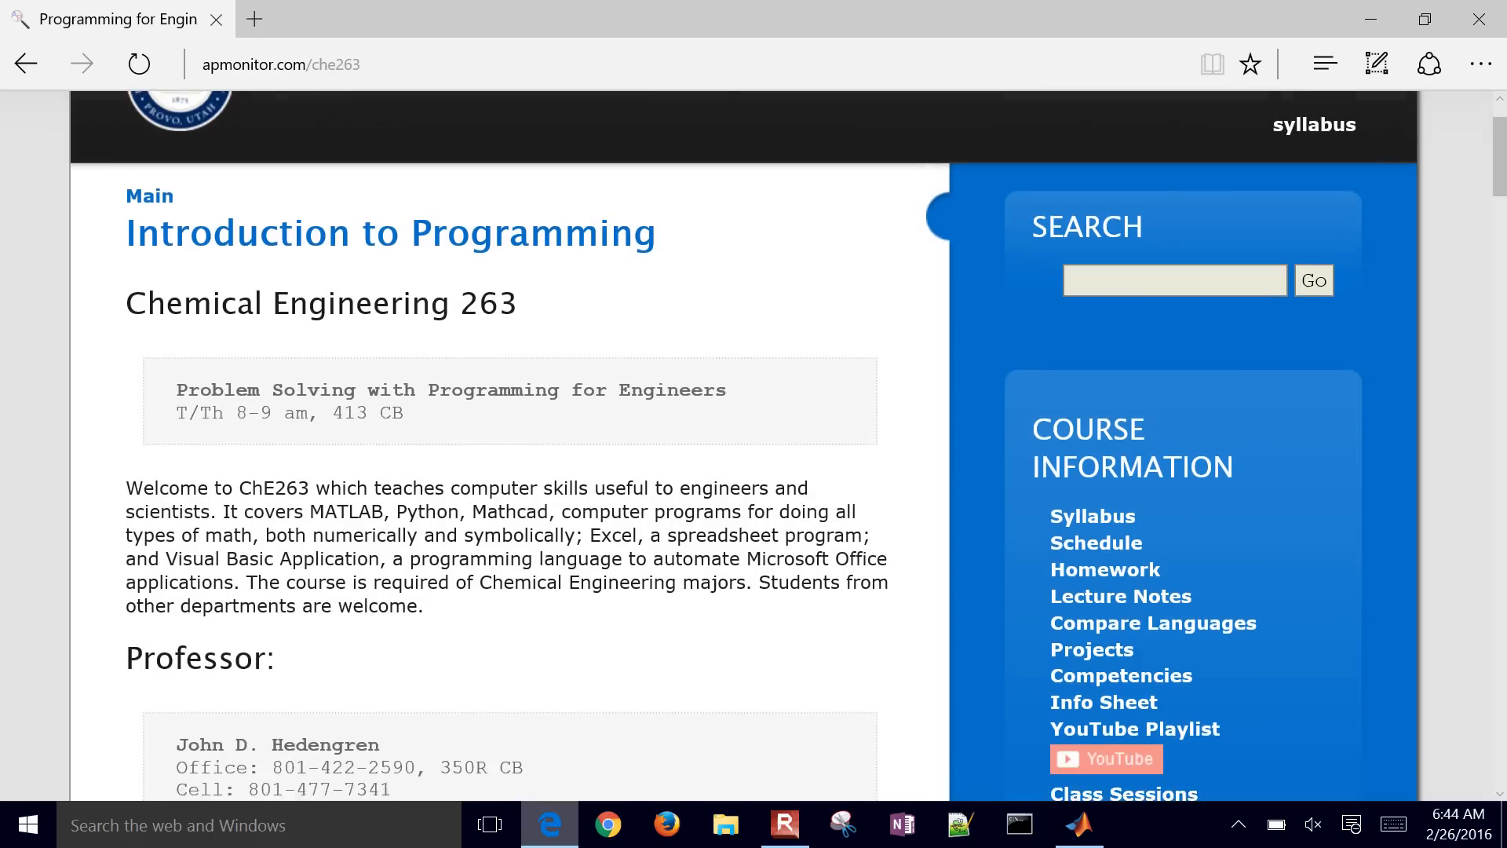
pyautogui.scroll(-3)
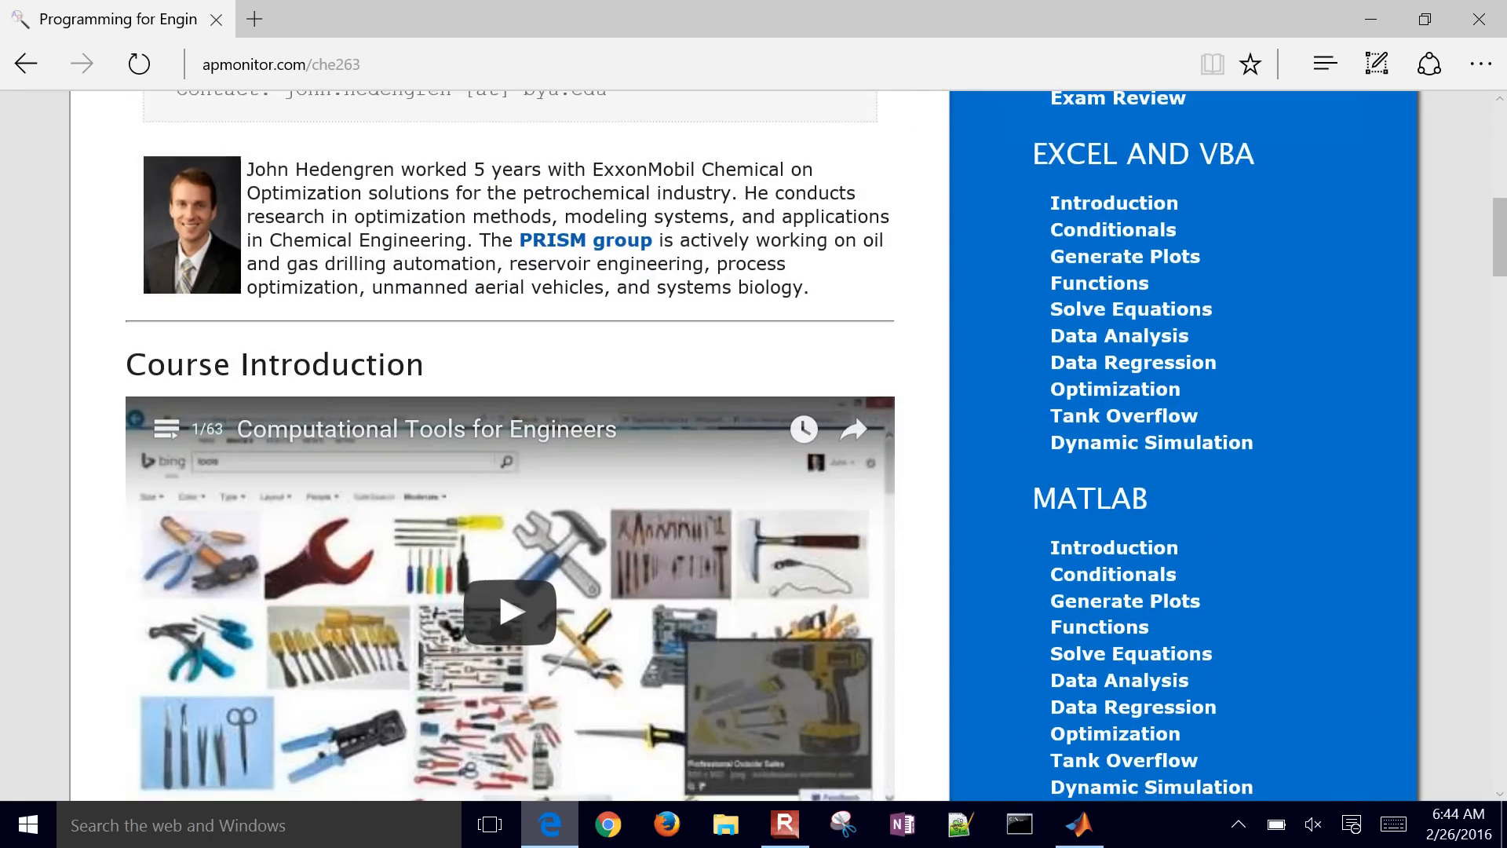
pyautogui.scroll(-3)
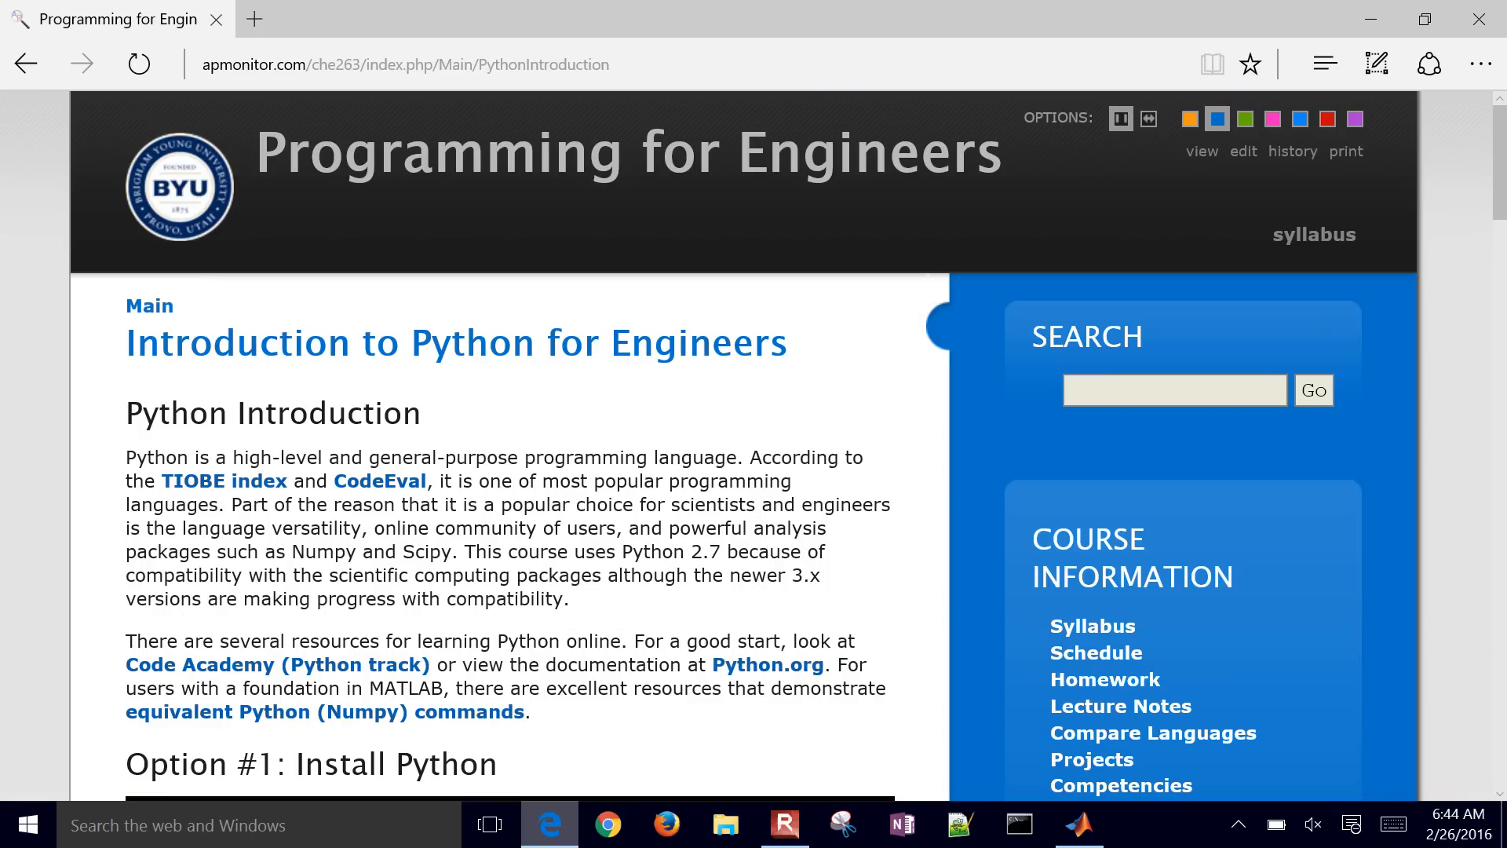
pyautogui.scroll(-3)
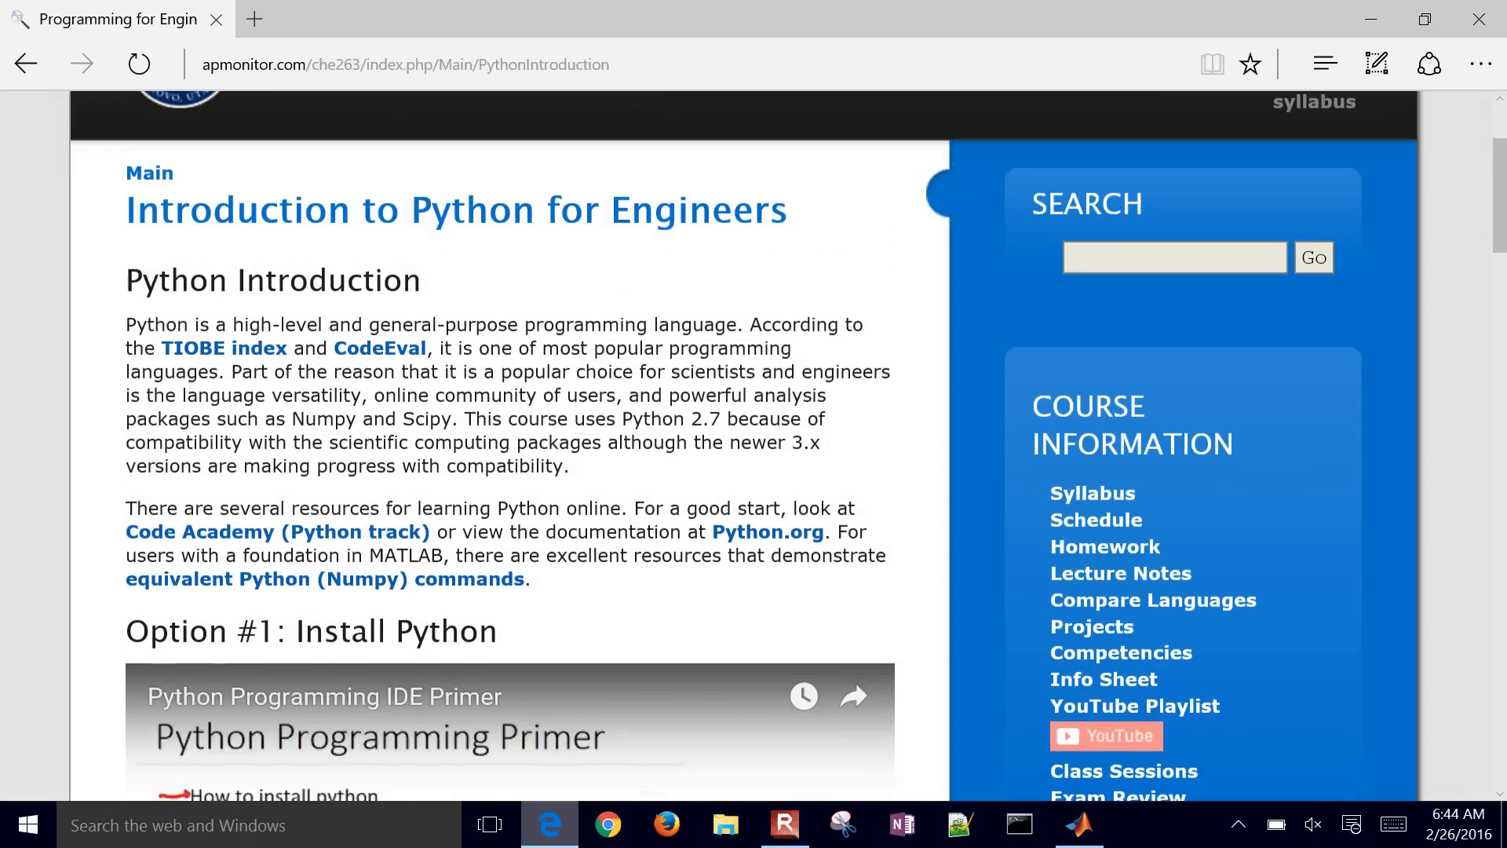